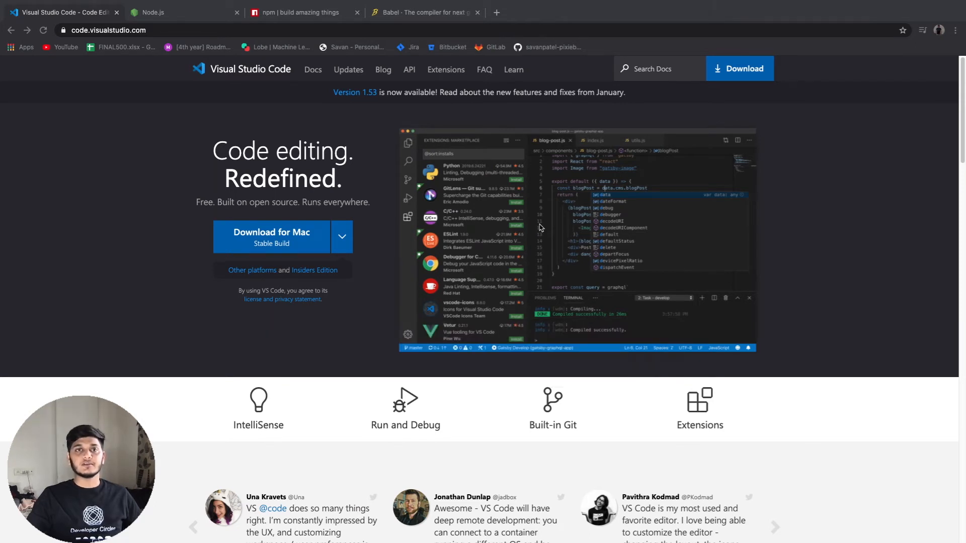
{"action": "mouse_move", "coordinate": [359, 235]}
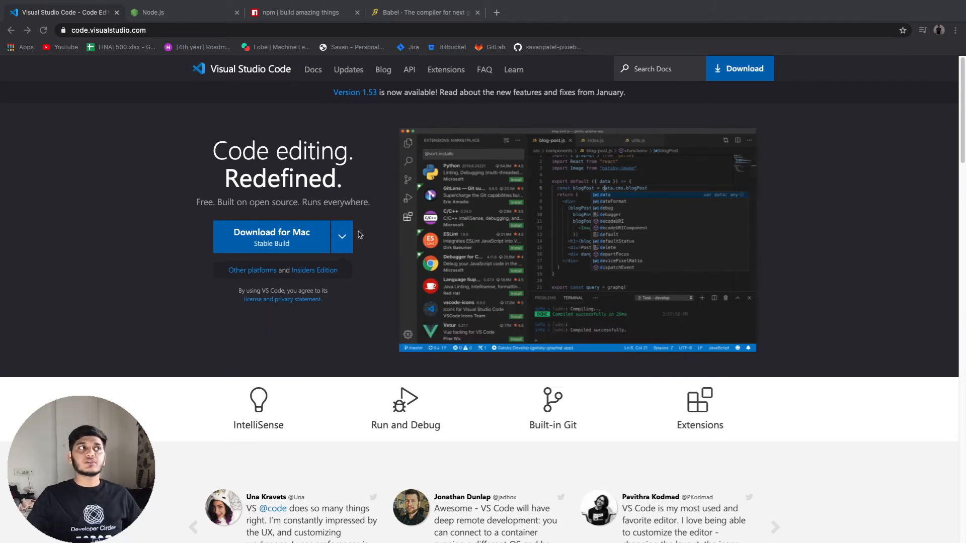
{"action": "mouse_move", "coordinate": [325, 227]}
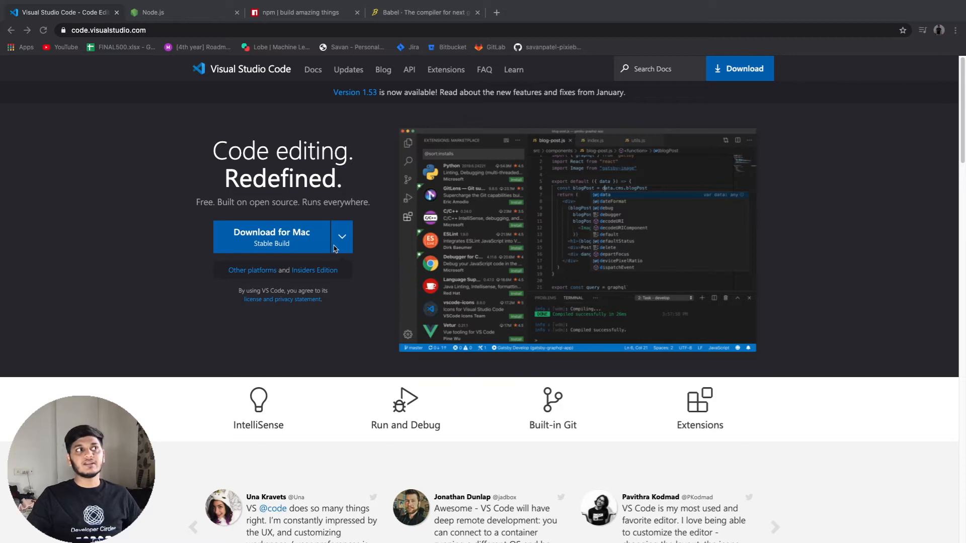
{"action": "mouse_move", "coordinate": [358, 264]}
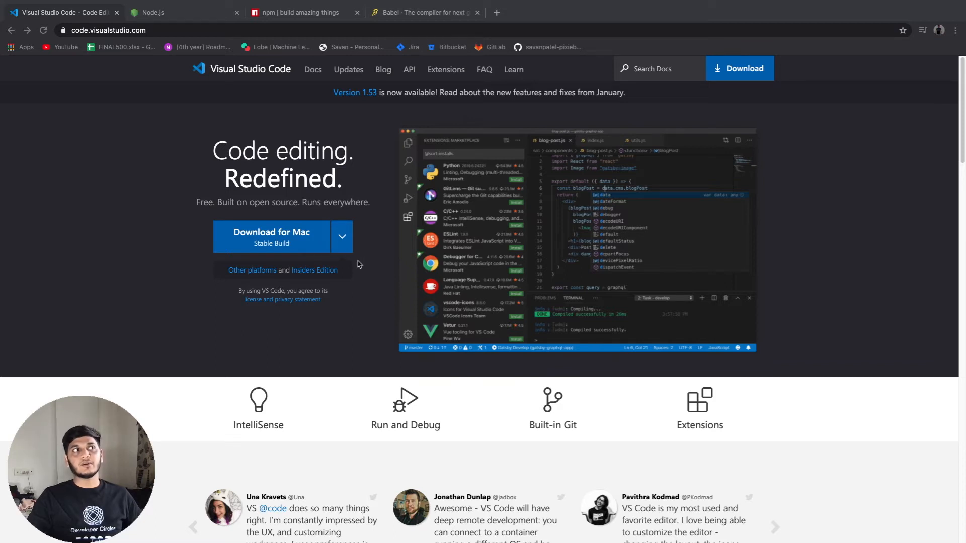
{"action": "mouse_move", "coordinate": [351, 278]}
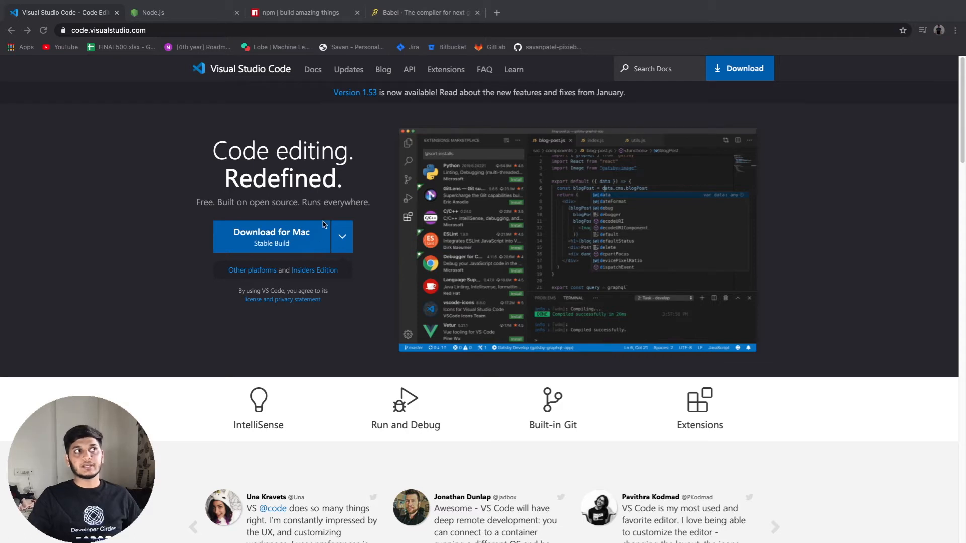
- Expand the Download for Mac menu to list Stable and Insiders builds for macOS, Windows x64 and Linux x64
{"action": "left_click", "coordinate": [341, 237]}
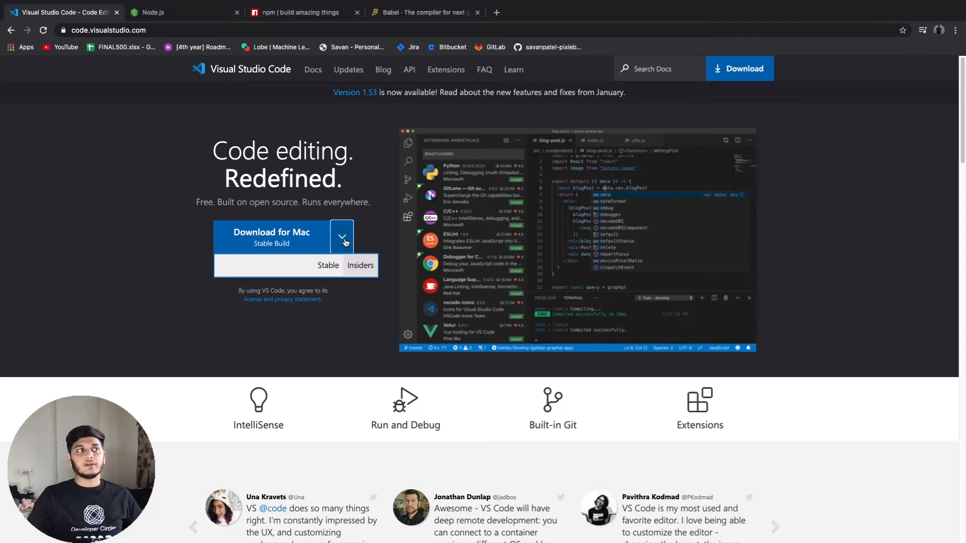
{"action": "left_click", "coordinate": [343, 236]}
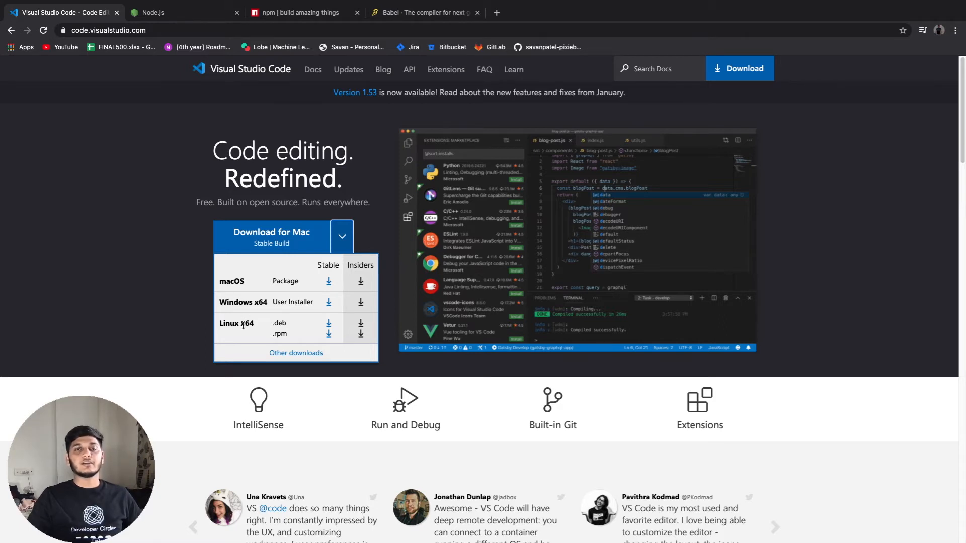
{"action": "mouse_move", "coordinate": [326, 272]}
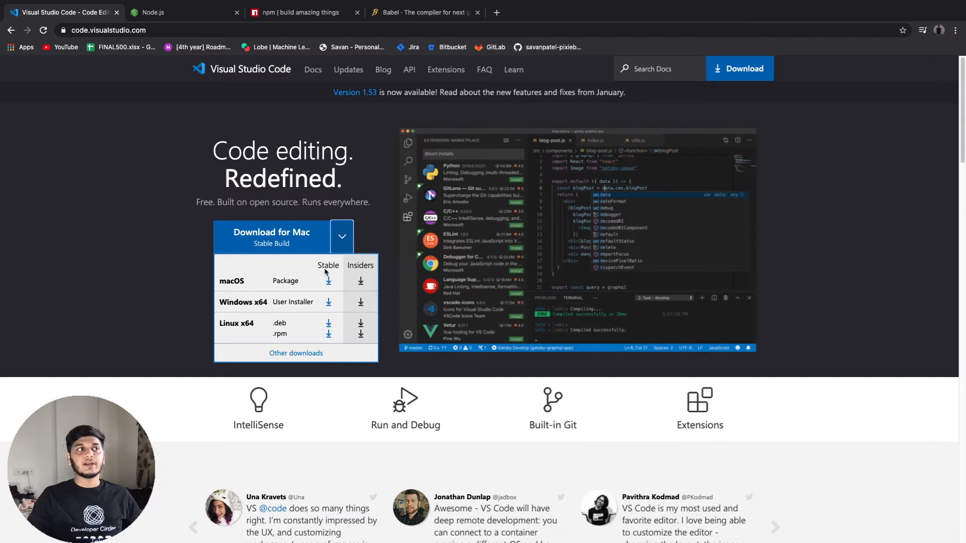
{"action": "mouse_move", "coordinate": [332, 321]}
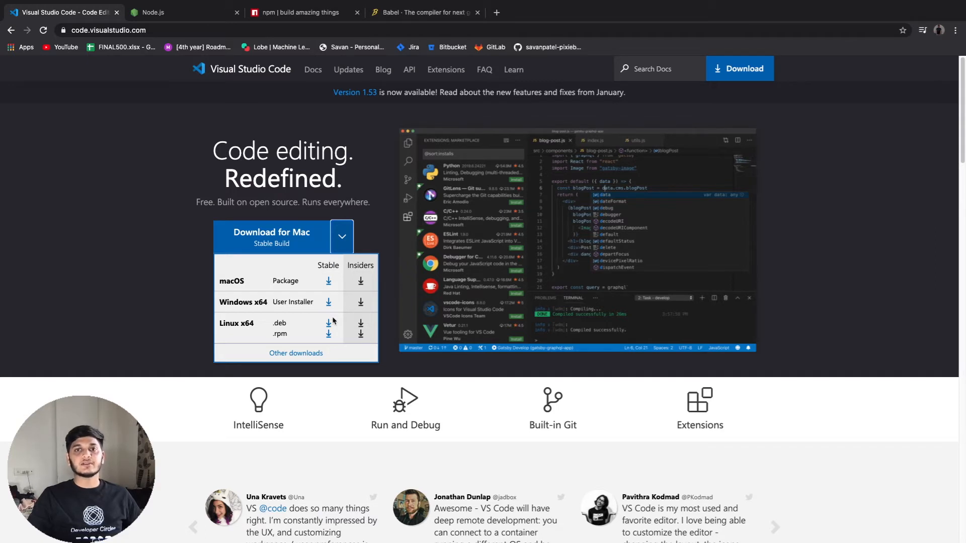
{"action": "mouse_move", "coordinate": [344, 305]}
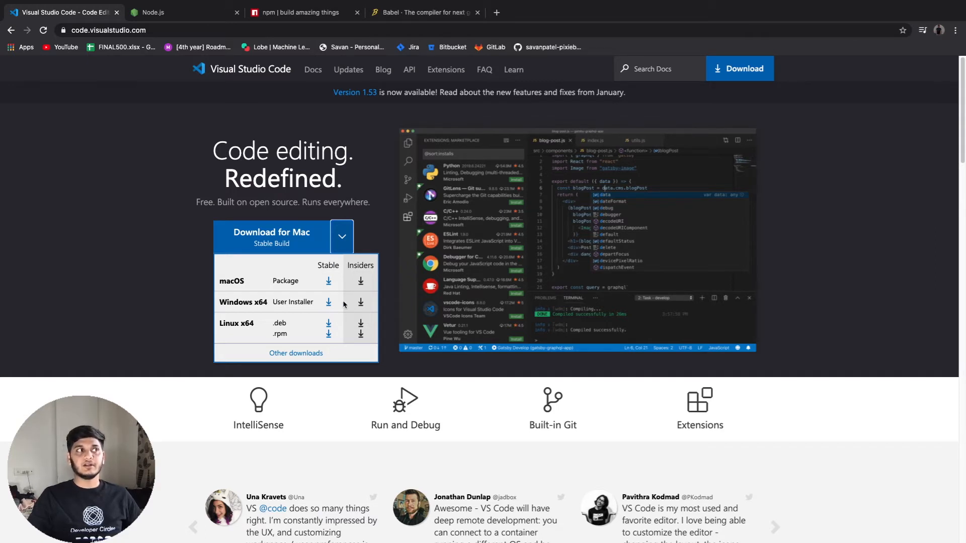
{"action": "mouse_move", "coordinate": [368, 275]}
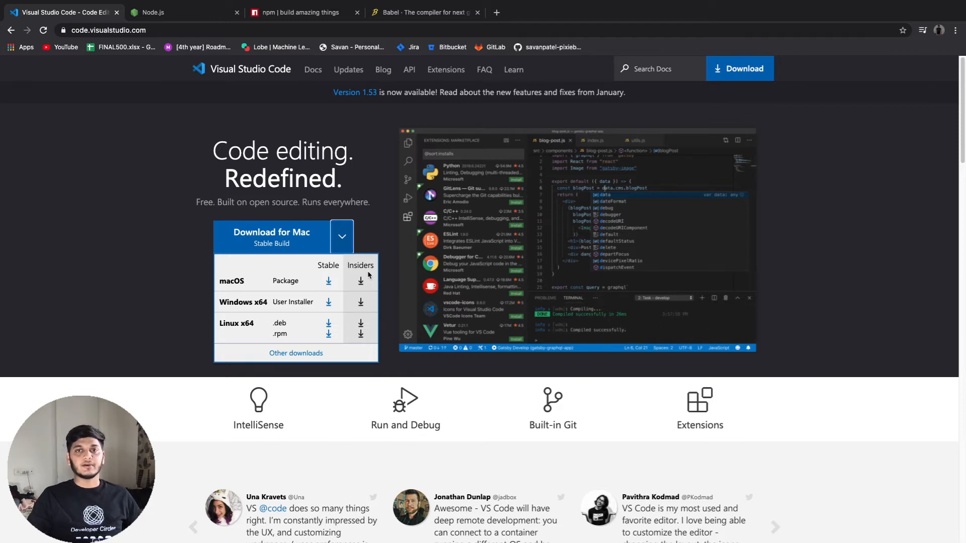
- Switch to the Node.js tab showing 14.15.5 LTS and 15.8.0 Current downloads
{"action": "left_click", "coordinate": [153, 12]}
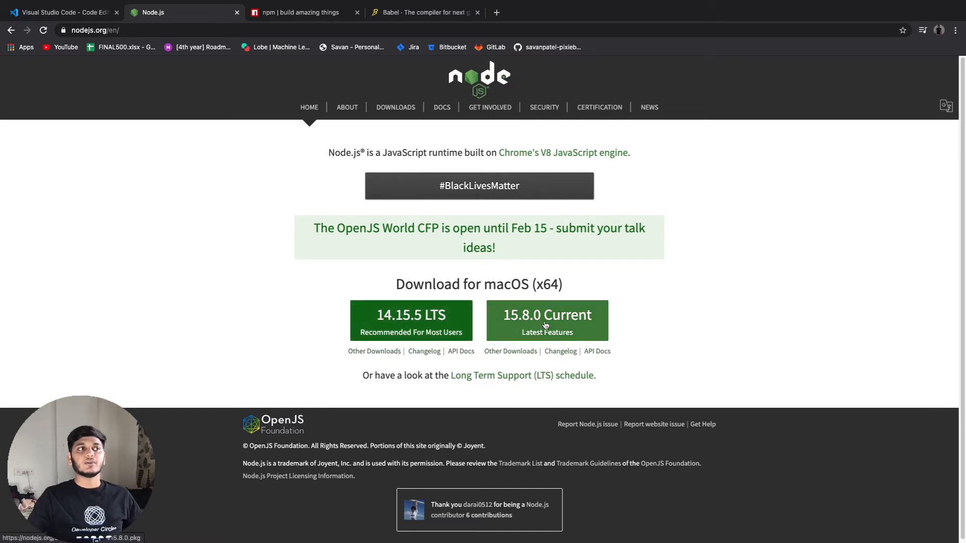
{"action": "mouse_move", "coordinate": [411, 326]}
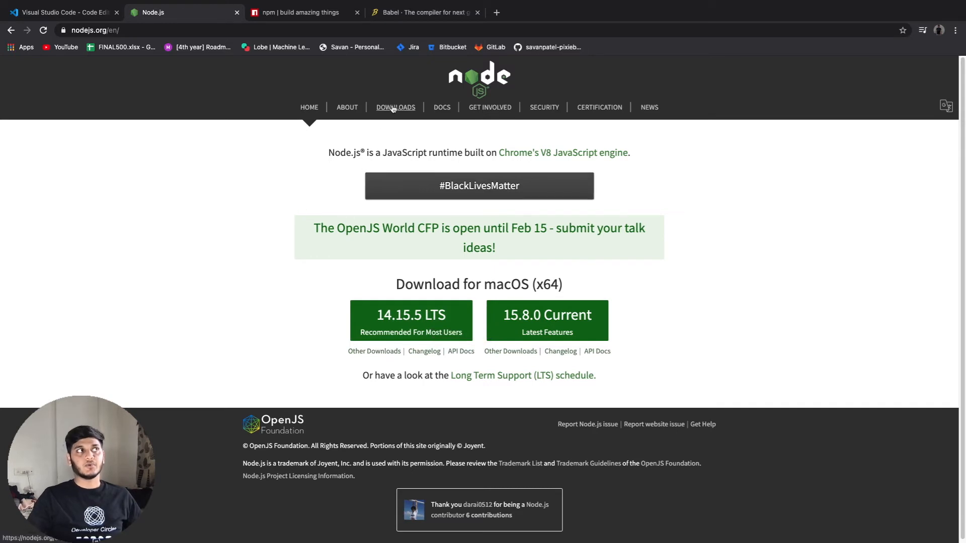
- Go to the Node.js Downloads page listing 14.15.5 LTS installers and binaries
{"action": "left_click", "coordinate": [395, 107]}
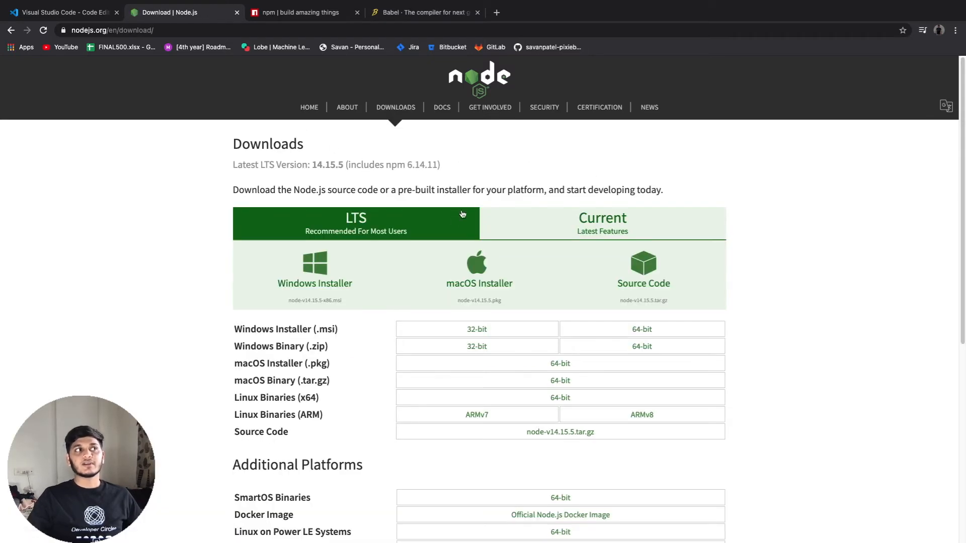
{"action": "mouse_move", "coordinate": [643, 275]}
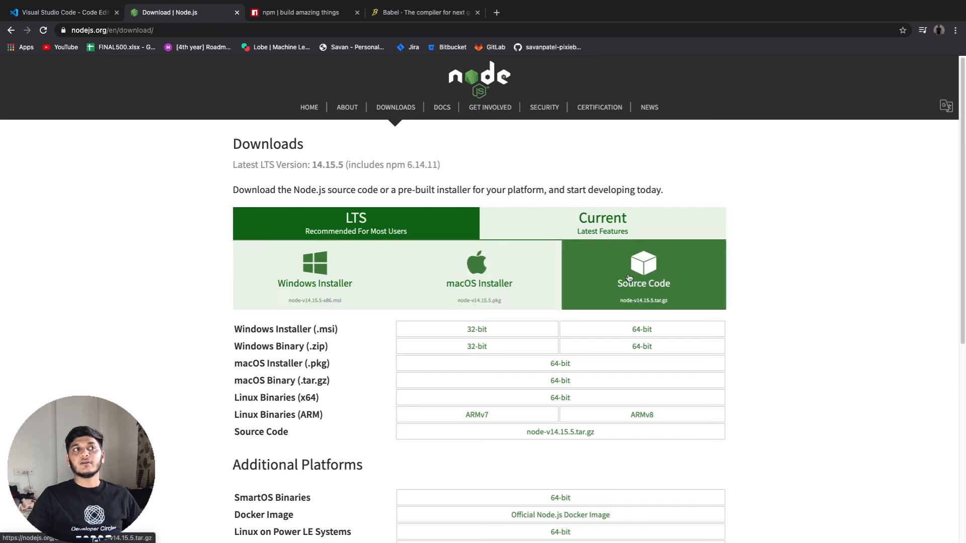
{"action": "mouse_move", "coordinate": [381, 284]}
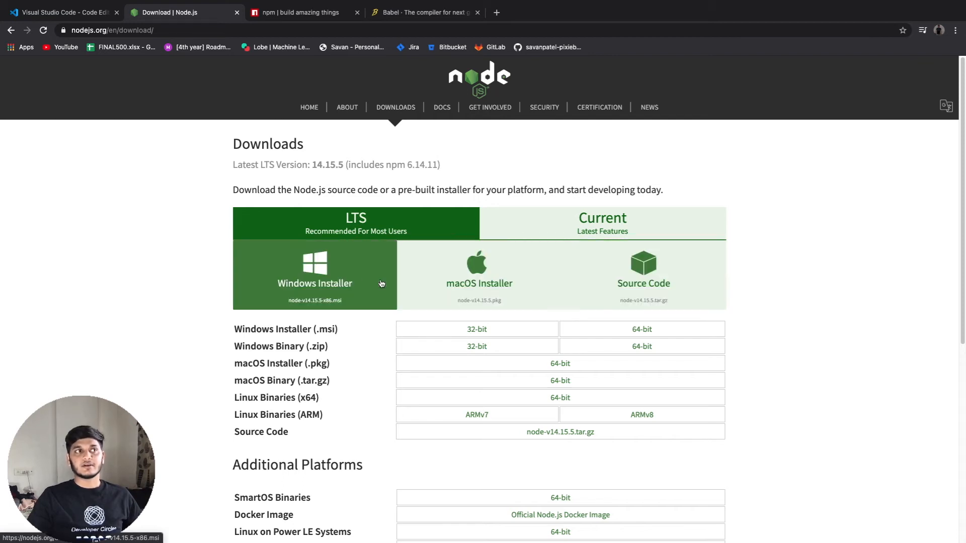
{"action": "mouse_move", "coordinate": [478, 284]}
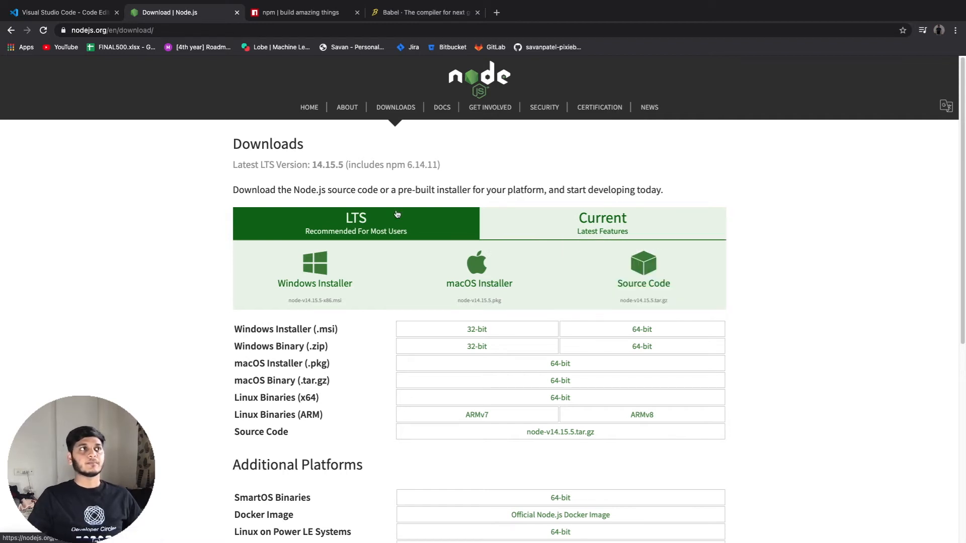
- Switch to the npm tab showing the 'Build amazing things' home page
{"action": "left_click", "coordinate": [299, 12]}
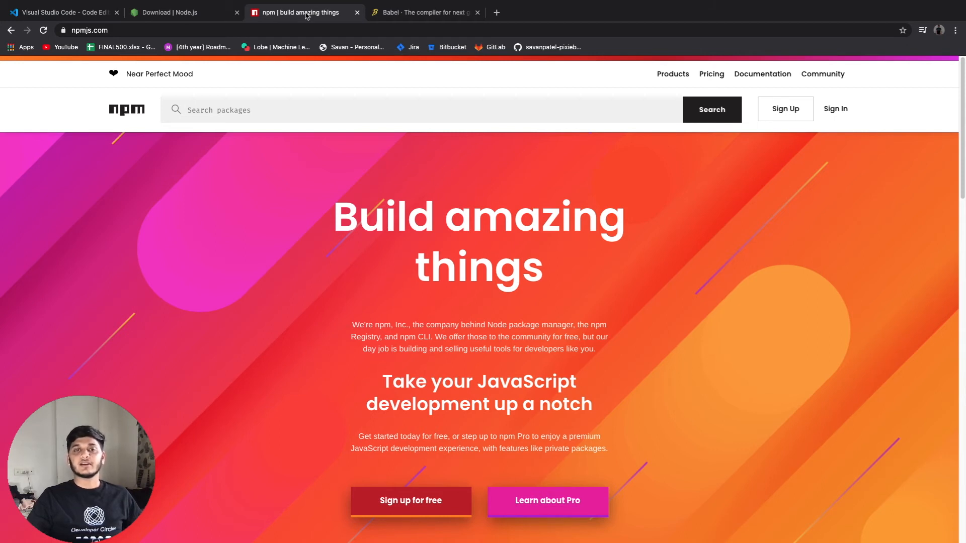
{"action": "mouse_move", "coordinate": [422, 12]}
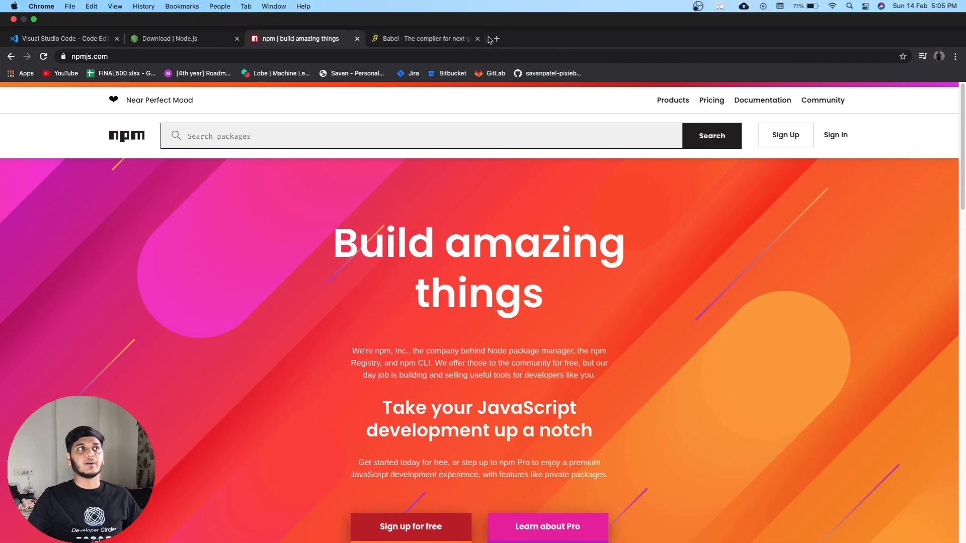
- Switch to the Babel tab and view its JavaScript compiler home page
{"action": "left_click", "coordinate": [423, 38]}
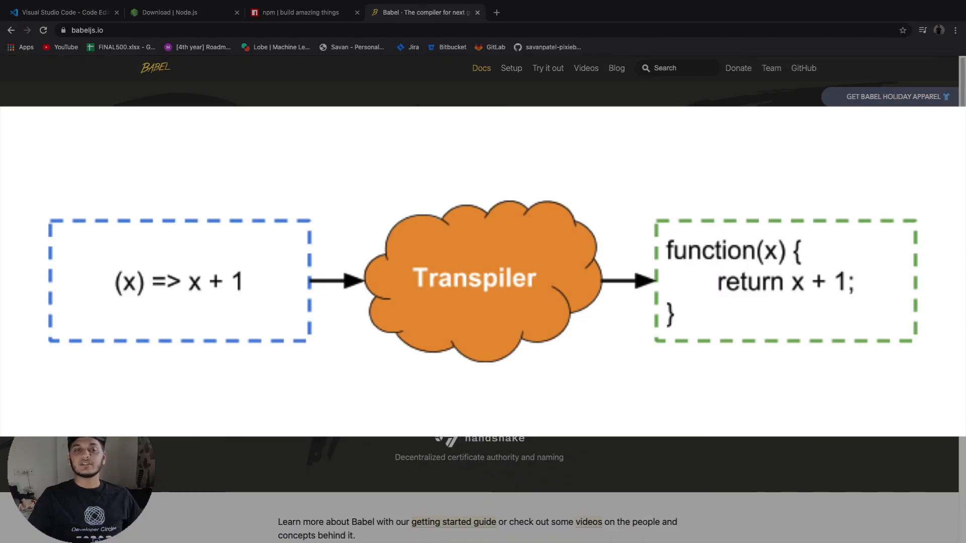
{"action": "scroll", "scroll_direction": "up", "scroll_amount": 3}
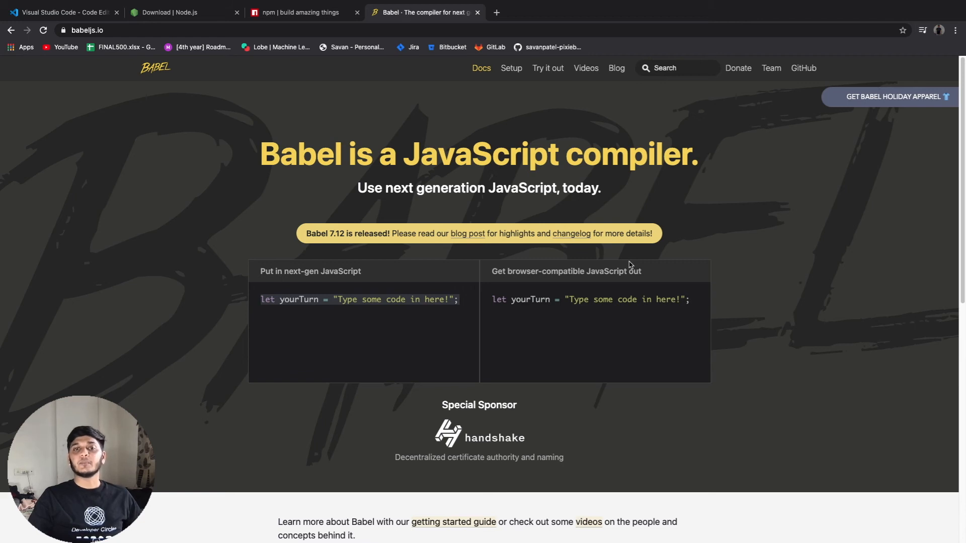
{"action": "mouse_move", "coordinate": [339, 188]}
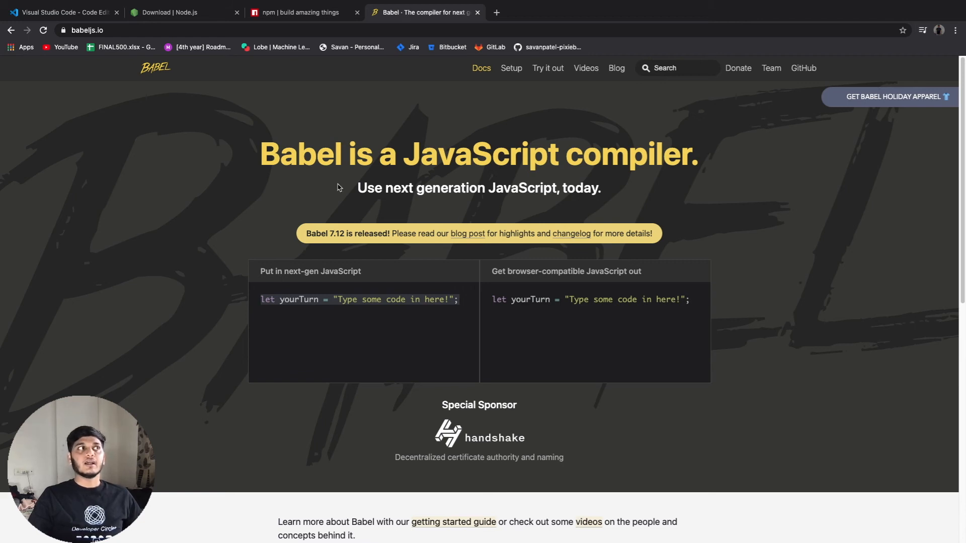
{"action": "mouse_move", "coordinate": [488, 102]}
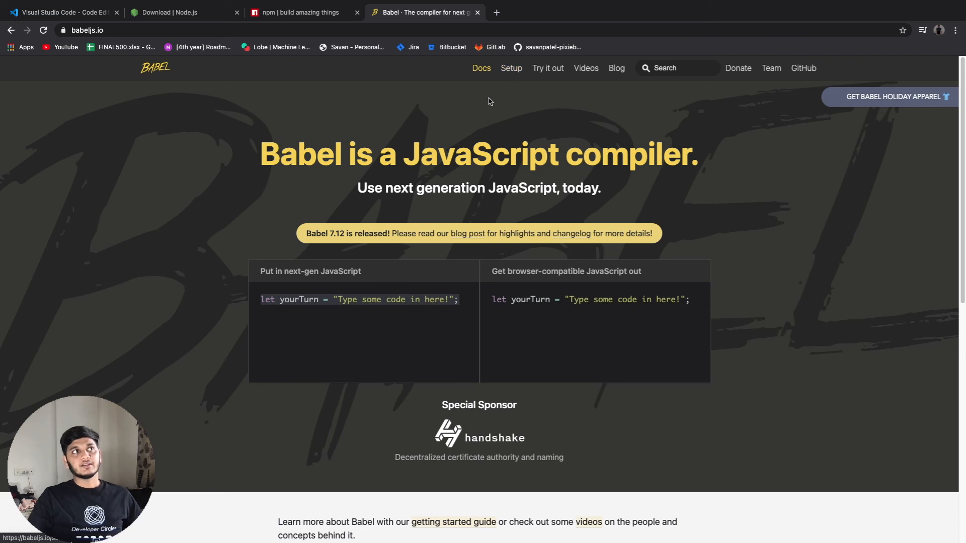
{"action": "mouse_move", "coordinate": [511, 68]}
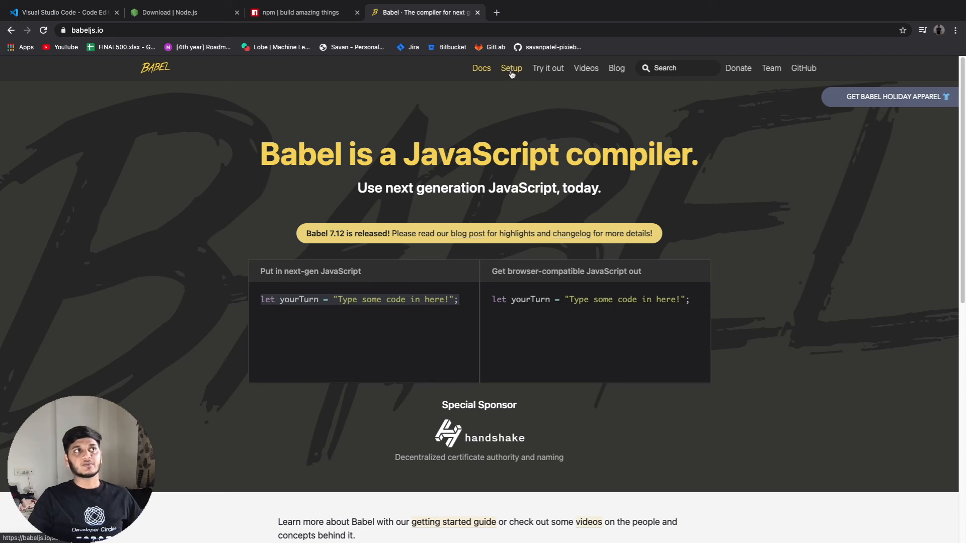
- Go from Babel's Setup guide to the online playground with react and stage-2 presets
{"action": "left_click", "coordinate": [510, 68]}
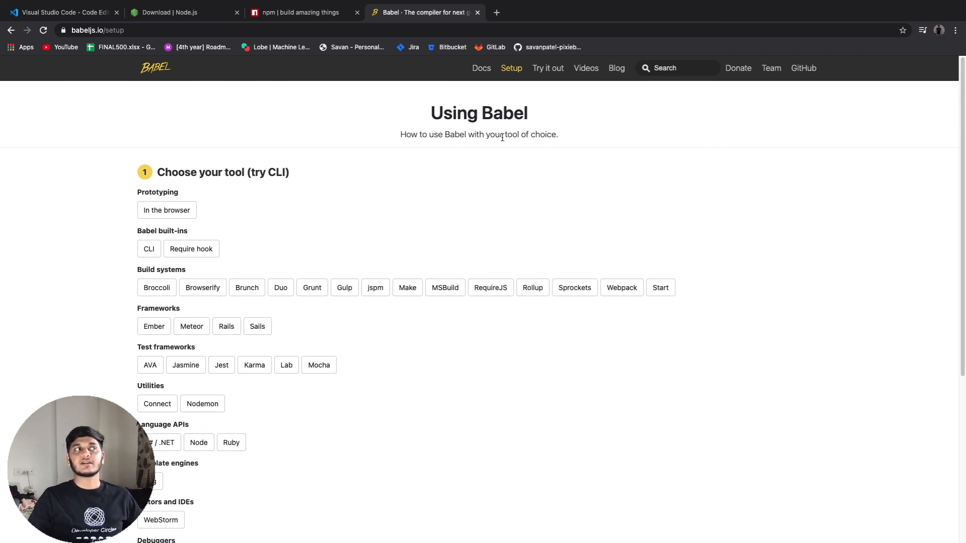
{"action": "left_click", "coordinate": [547, 68]}
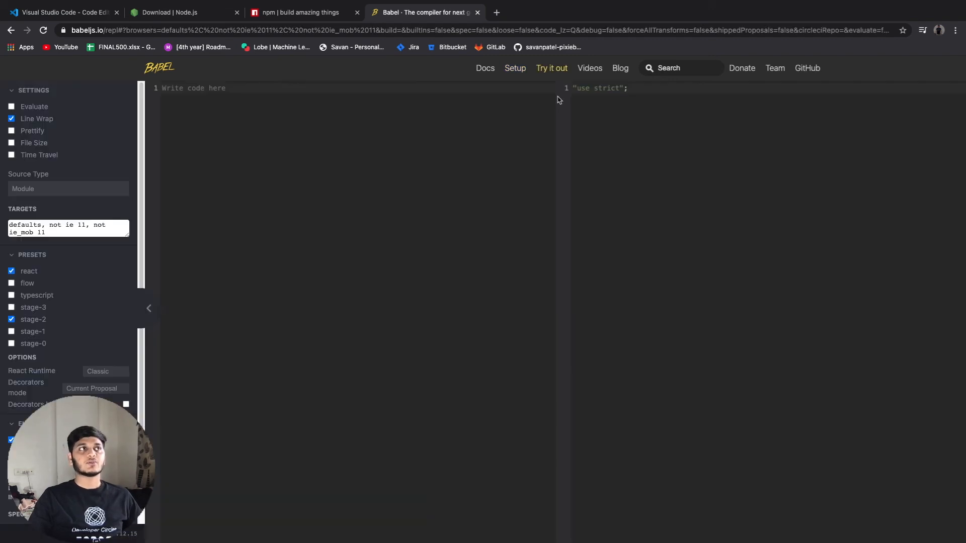